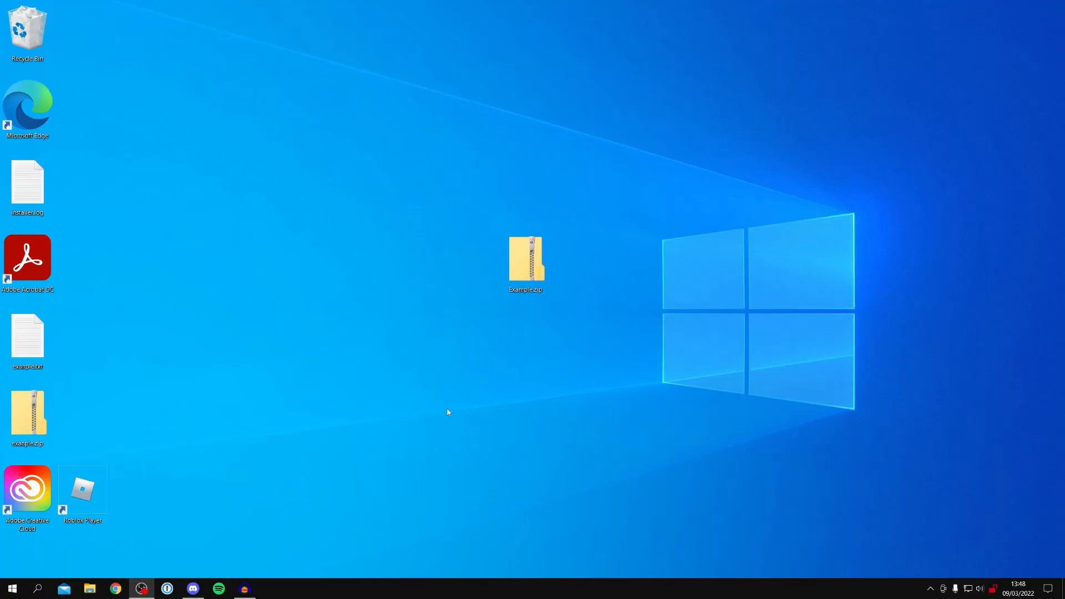
# Step: Open Example.zip and select the example.txt file inside it
pyautogui.click(525, 261)
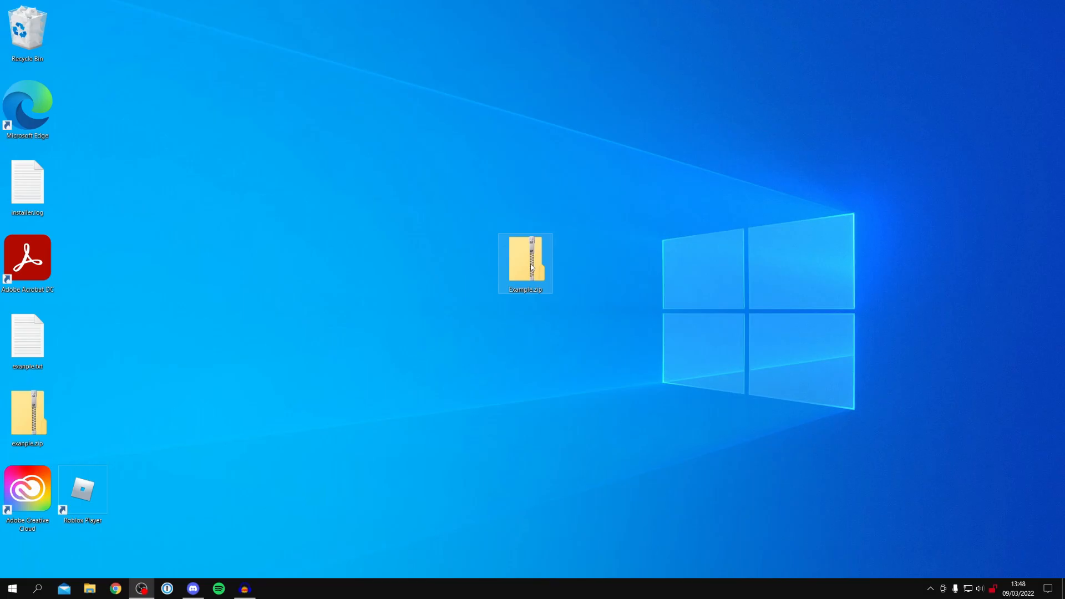
pyautogui.doubleClick(524, 263)
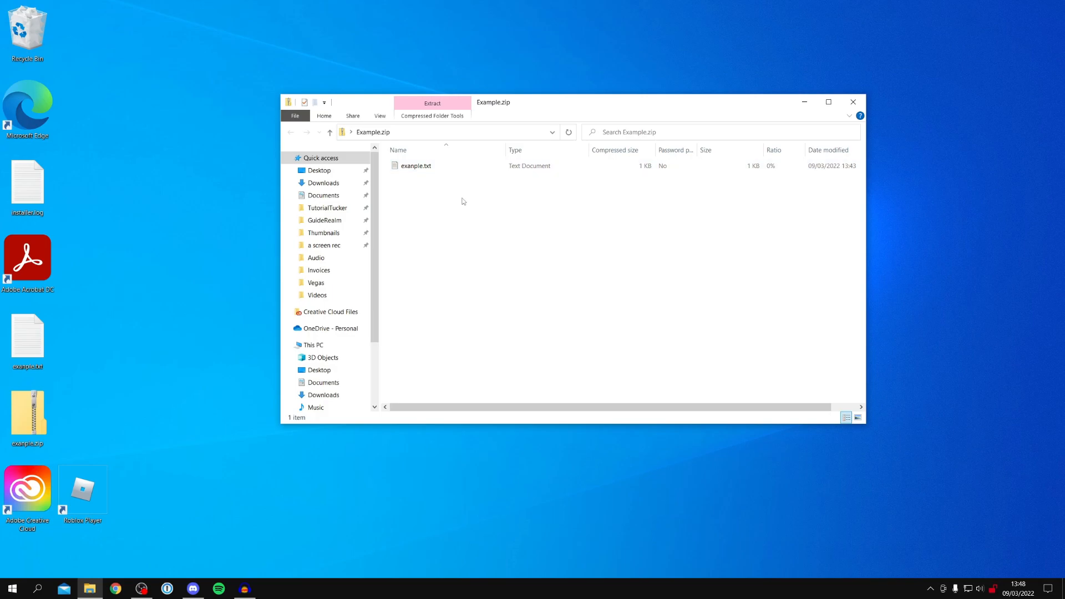
pyautogui.click(415, 166)
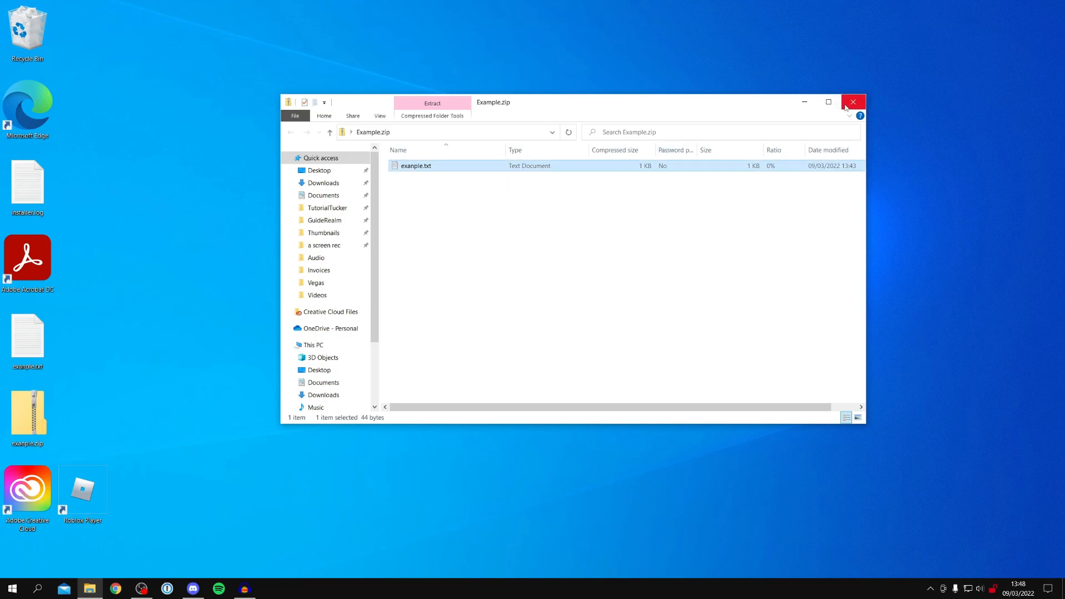
pyautogui.moveTo(853, 102)
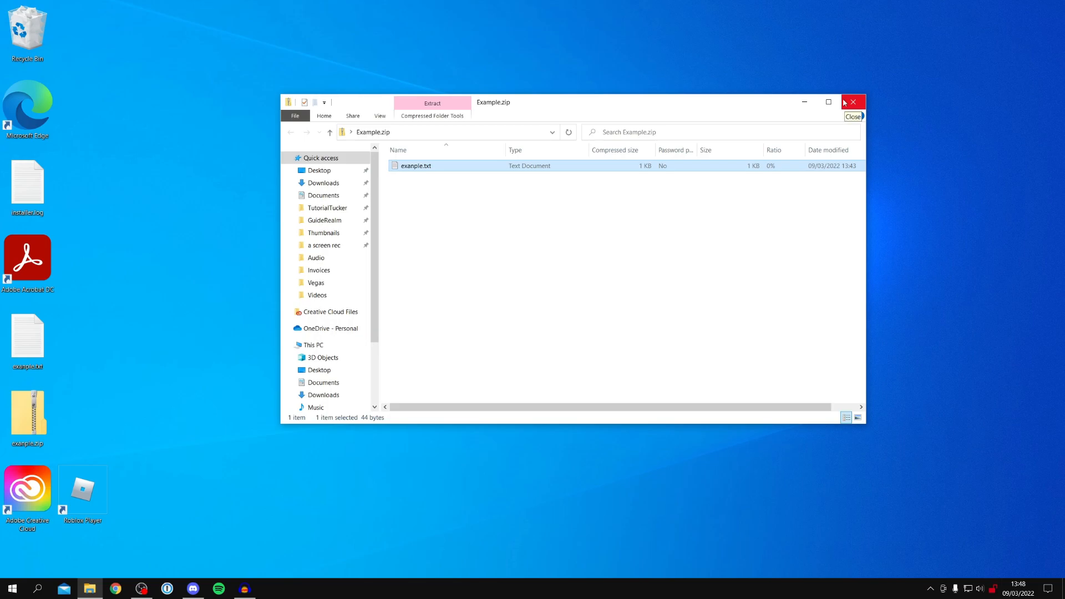
pyautogui.moveTo(883, 109)
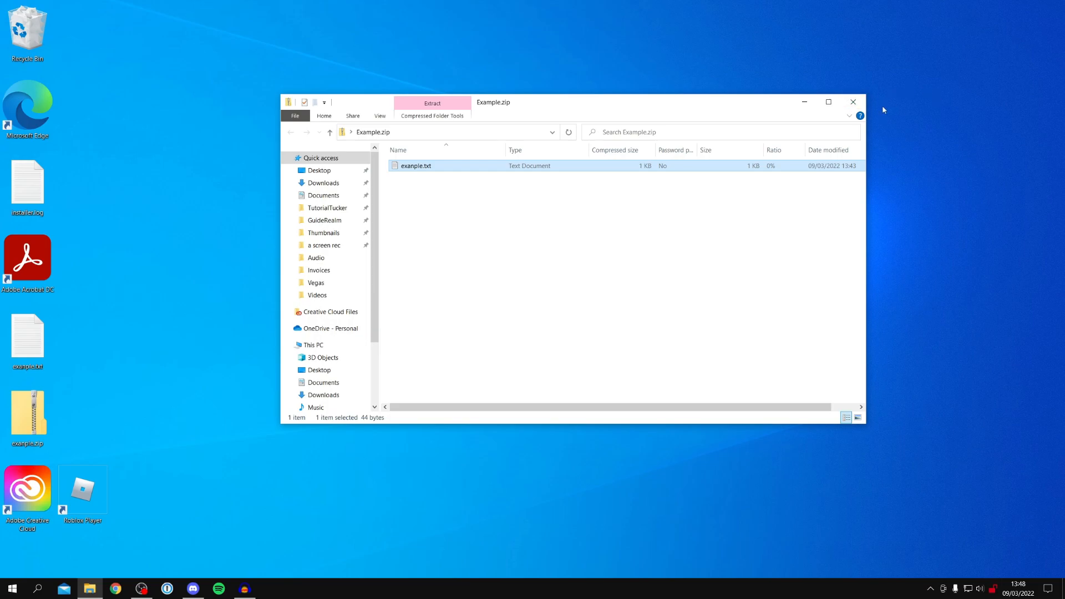
# Step: Close the archive window and bring up Example.zip's context menu
pyautogui.click(852, 102)
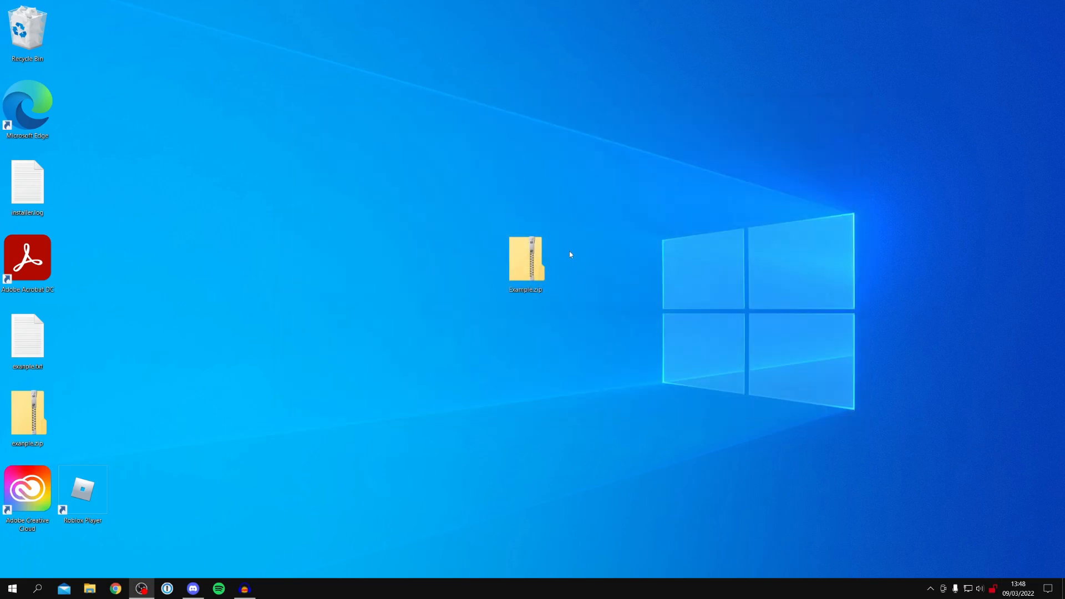
pyautogui.click(525, 260)
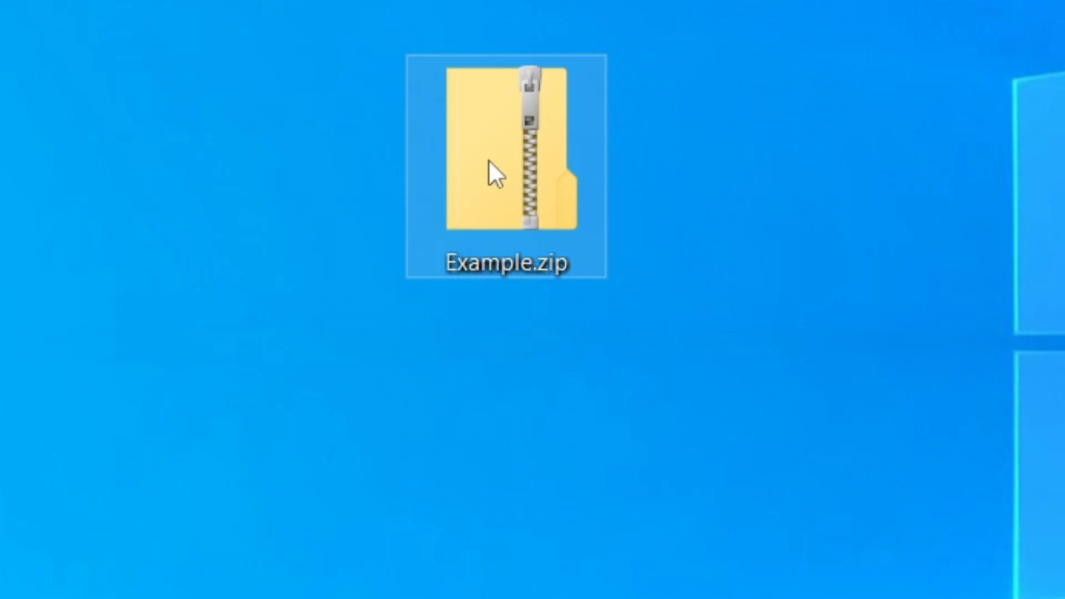
pyautogui.rightClick(496, 170)
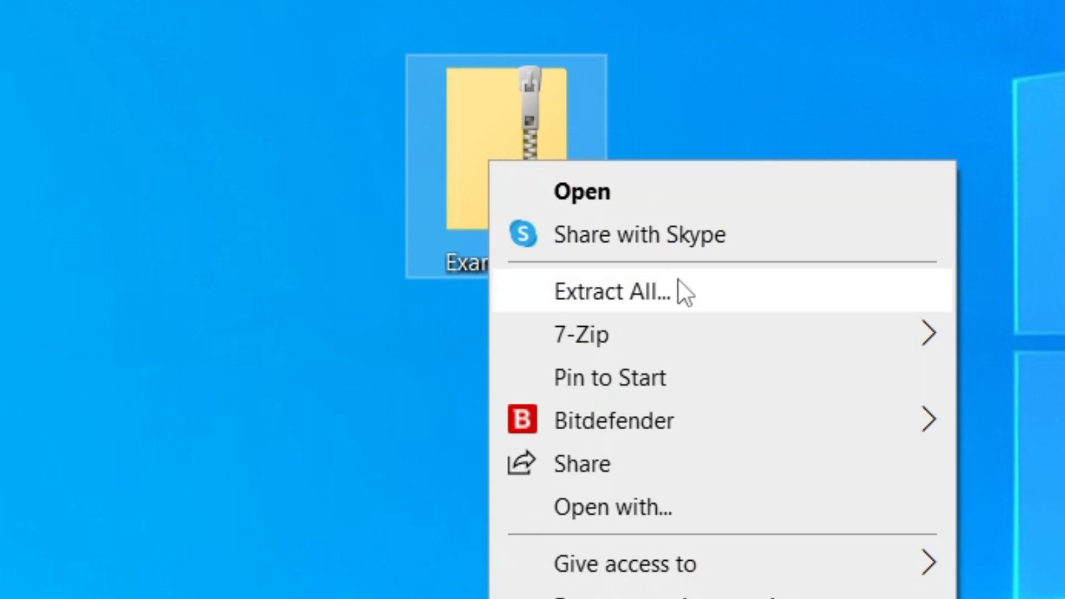
# Step: Extract All into Desktop\Example, keeping 'Show extracted files when complete' ticked
pyautogui.click(609, 292)
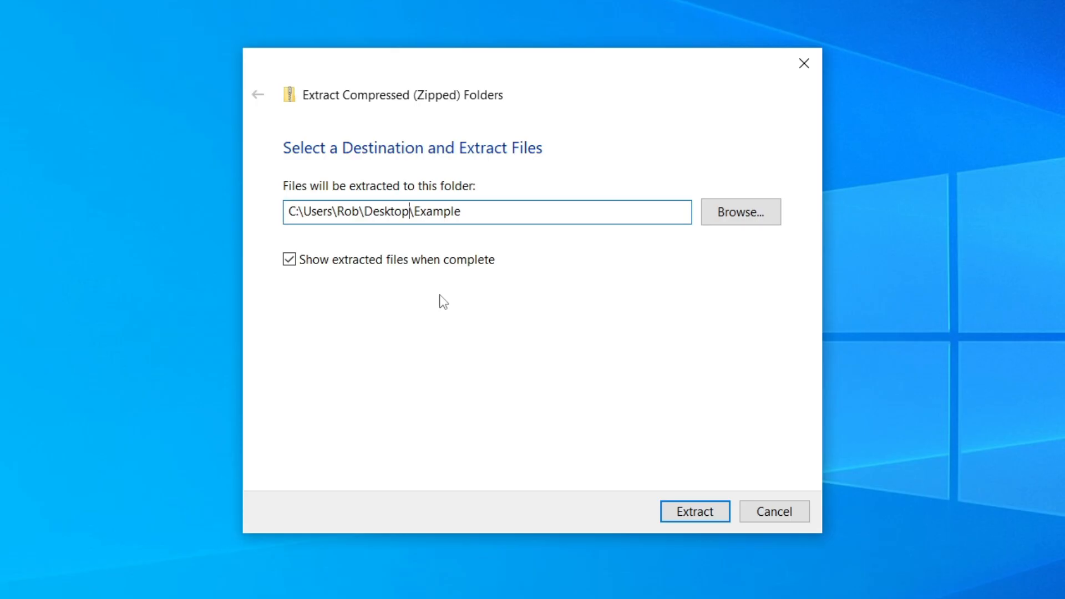
pyautogui.moveTo(632, 346)
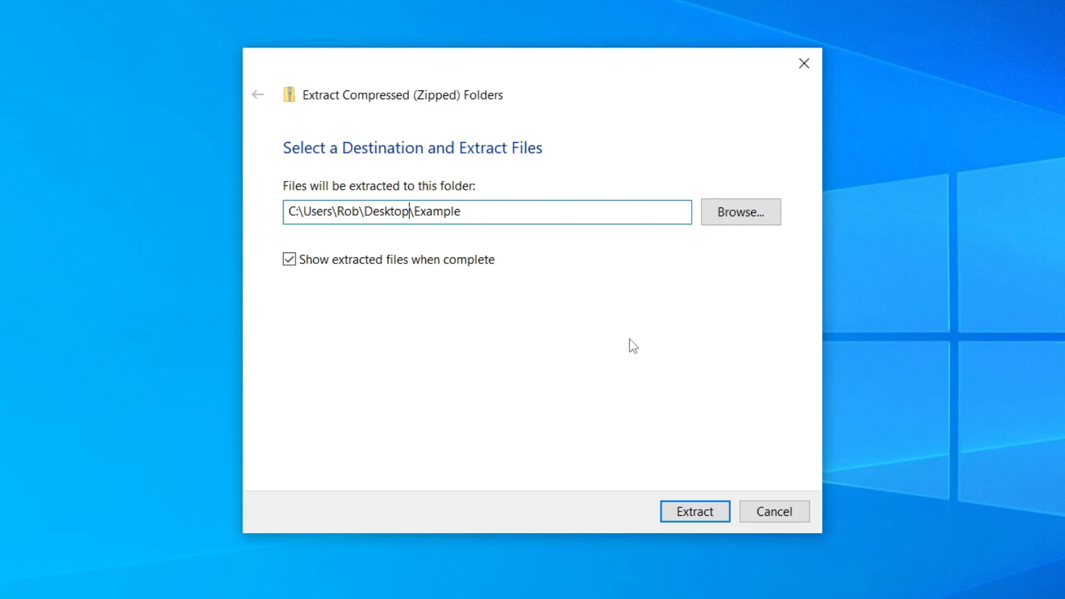
pyautogui.moveTo(591, 288)
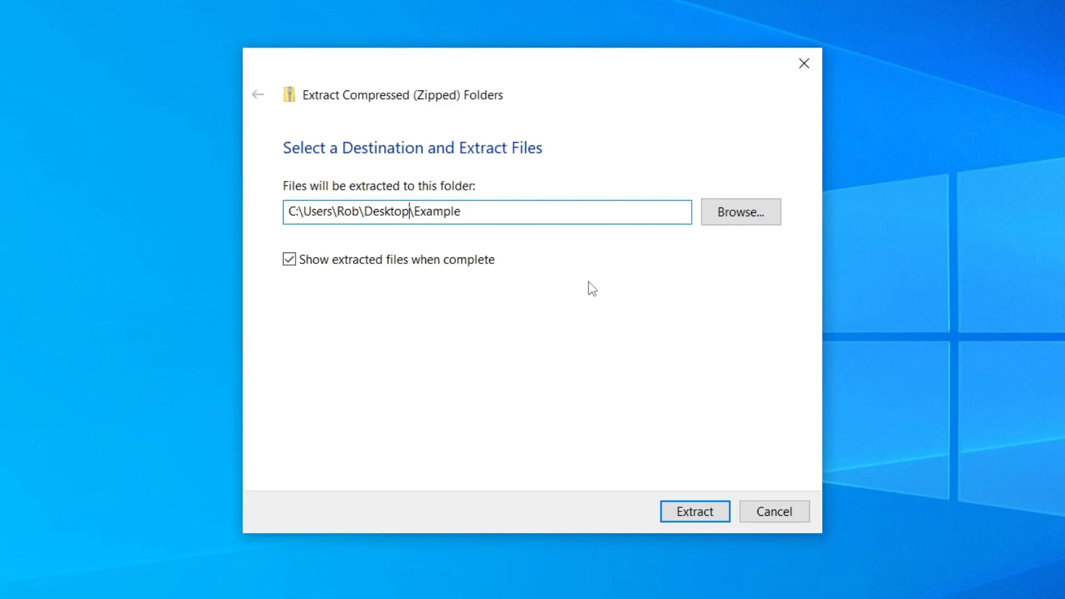
pyautogui.moveTo(374, 215)
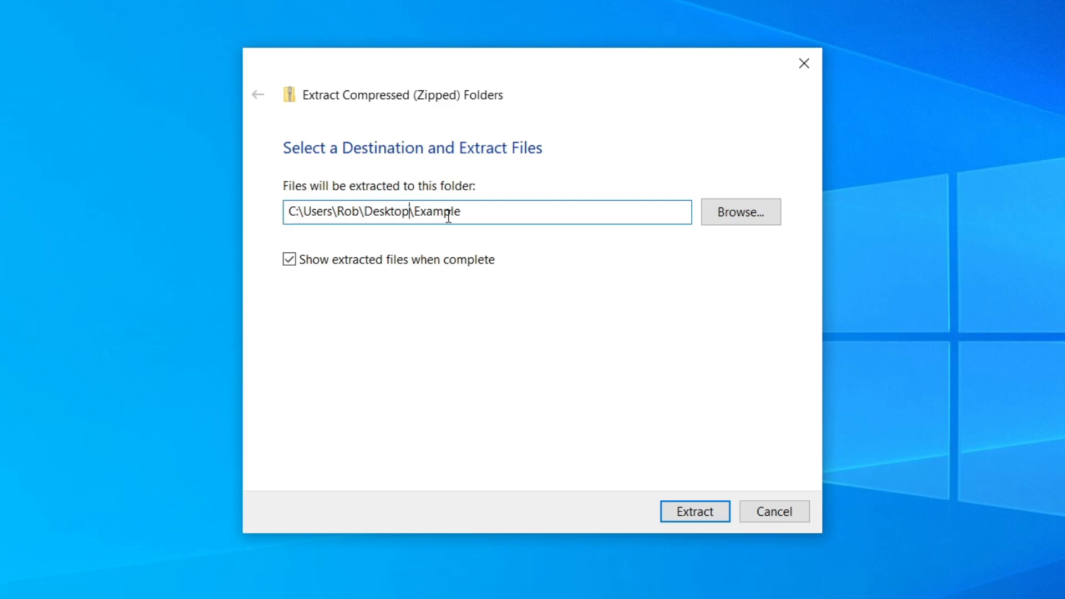
pyautogui.moveTo(488, 233)
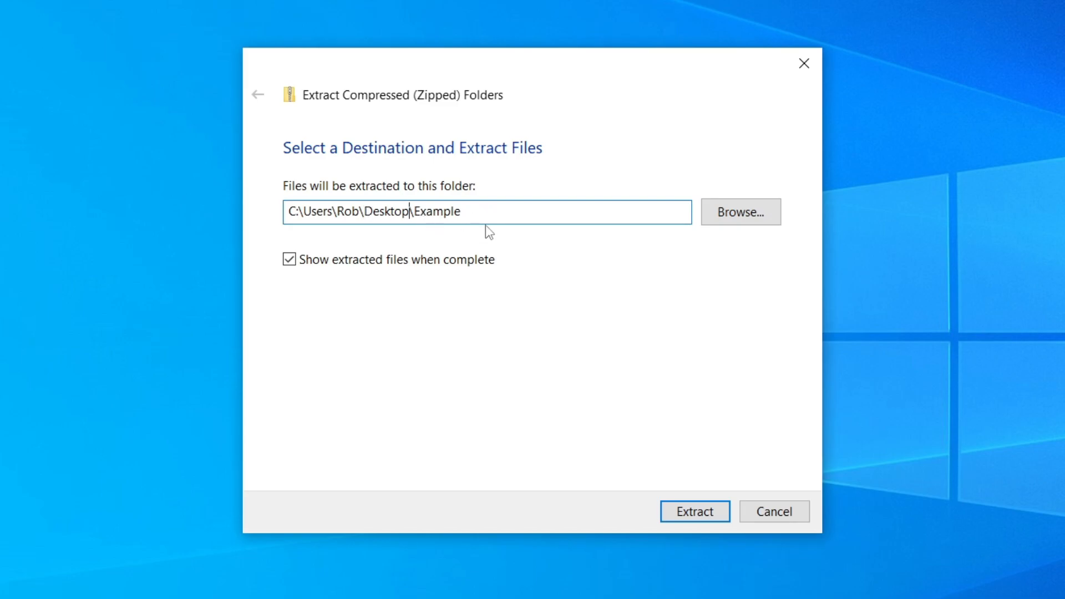
pyautogui.click(289, 259)
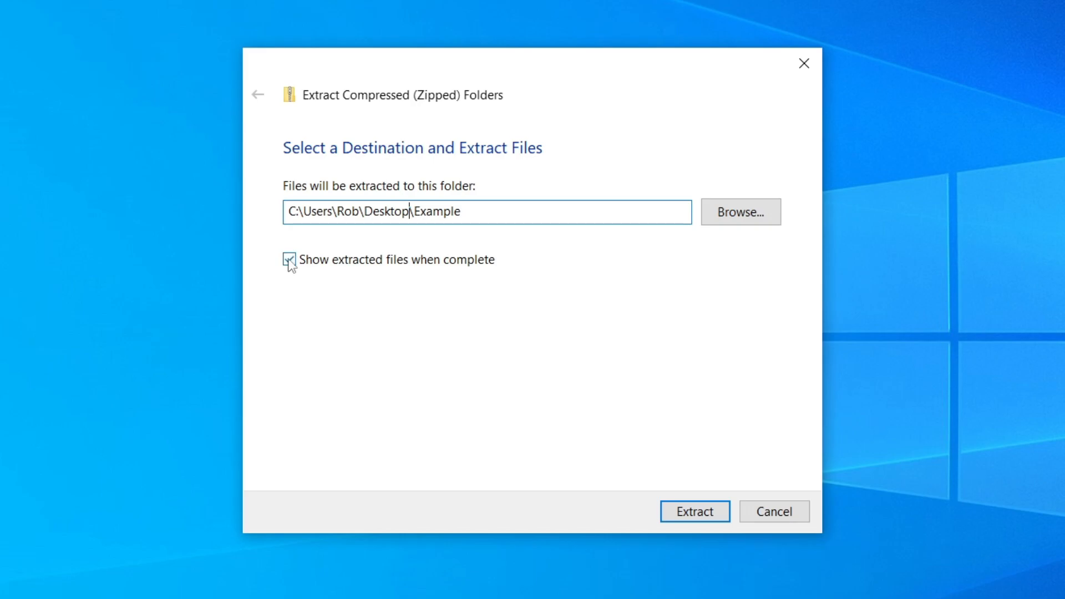
pyautogui.click(289, 259)
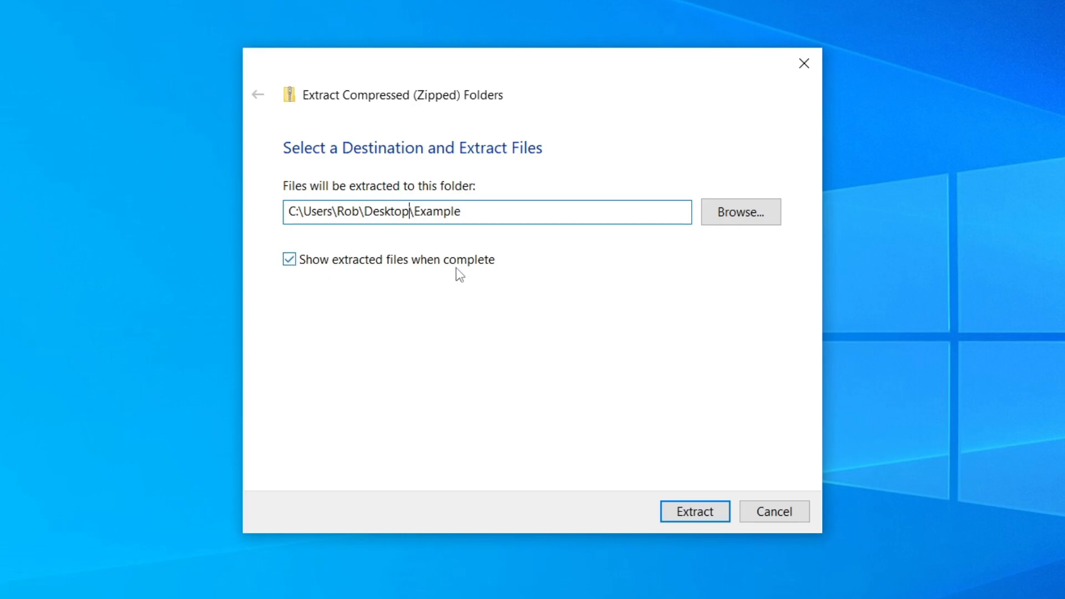
pyautogui.moveTo(693, 511)
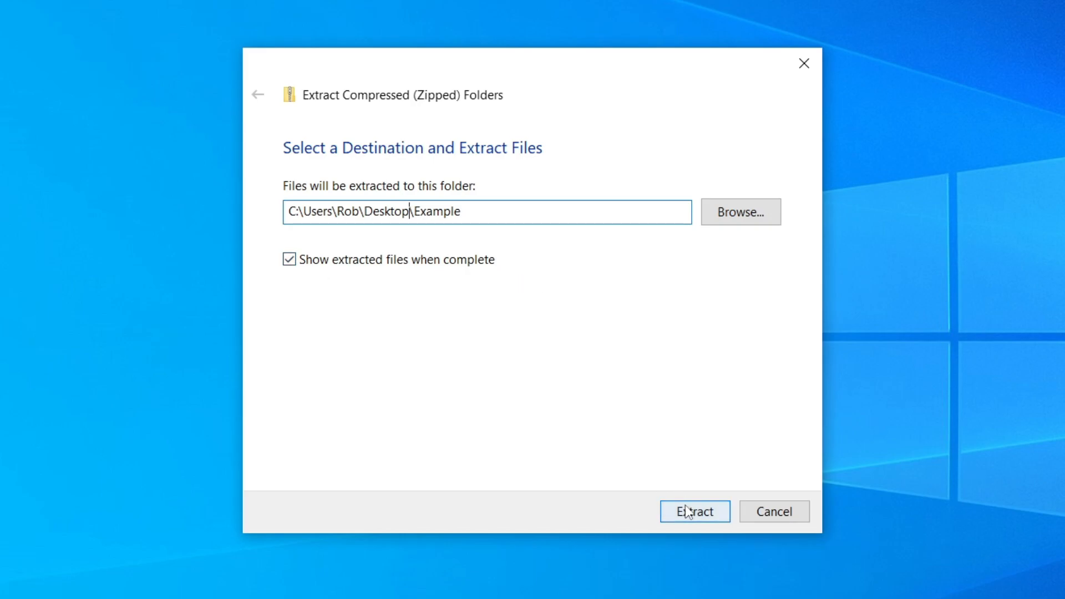
pyautogui.click(694, 511)
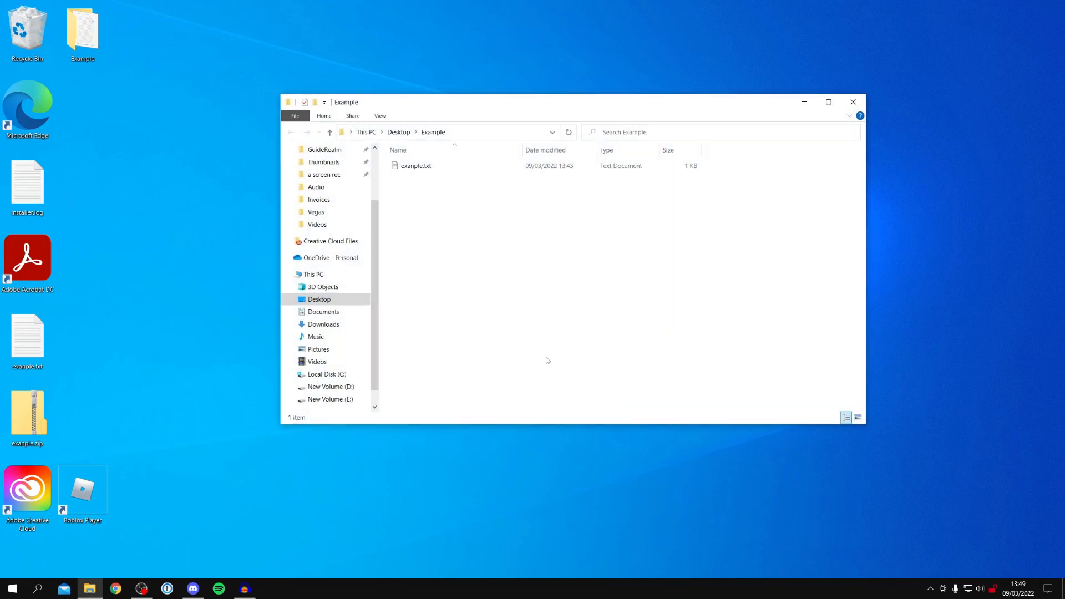
pyautogui.moveTo(853, 102)
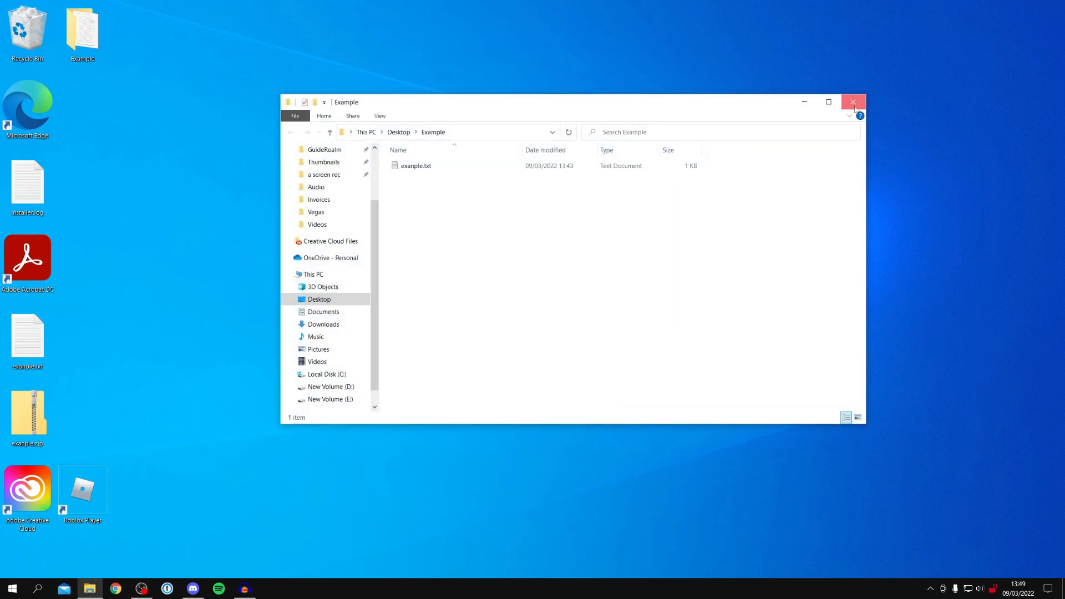
# Step: Close the window, reopen the desktop Example folder to check example.txt, then close it
pyautogui.click(853, 102)
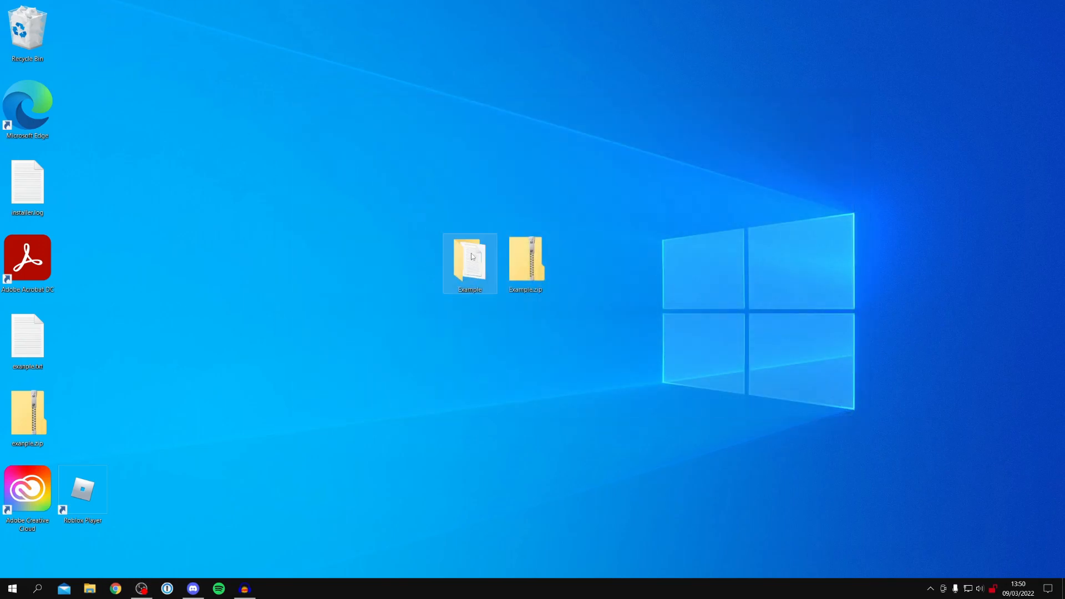
pyautogui.doubleClick(469, 261)
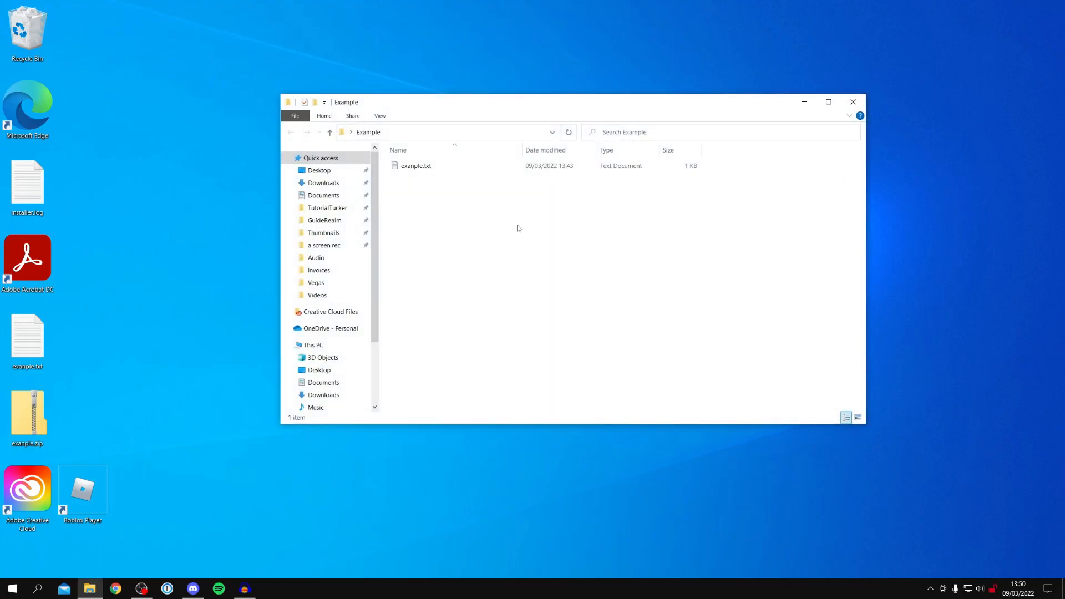
pyautogui.moveTo(852, 102)
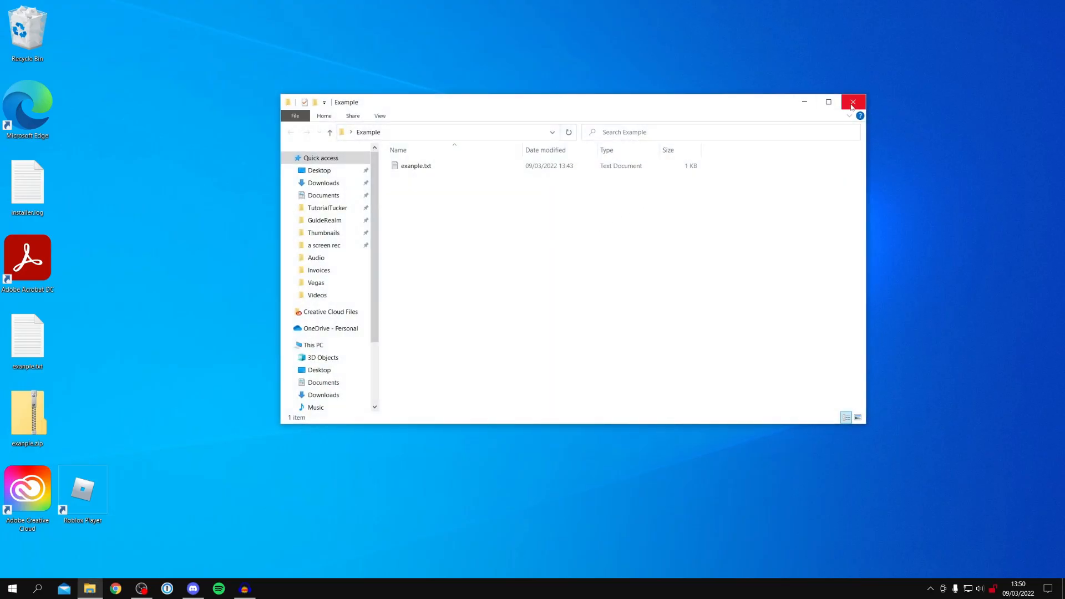
pyautogui.click(853, 102)
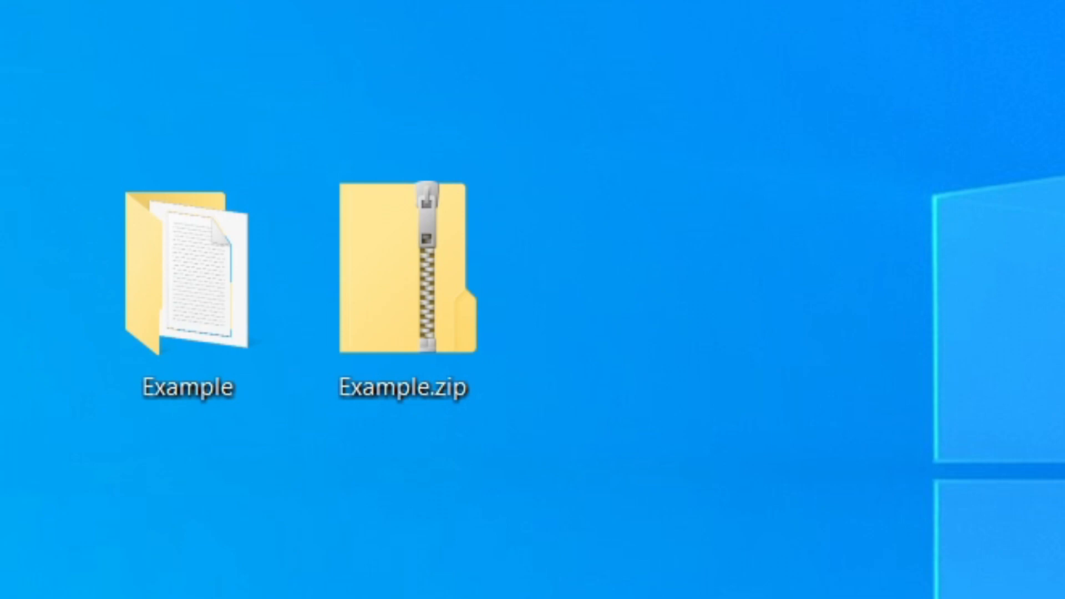